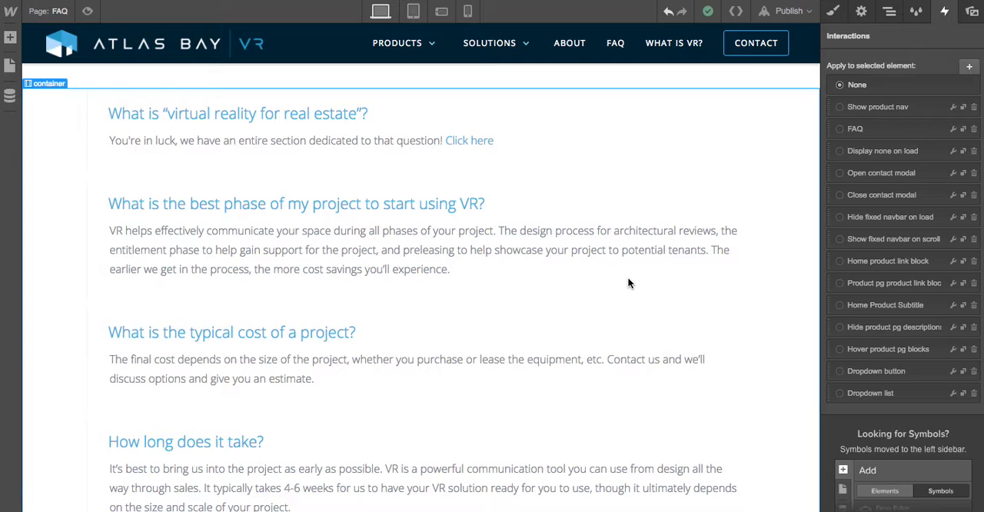
{"action": "mouse_move", "coordinate": [397, 43]}
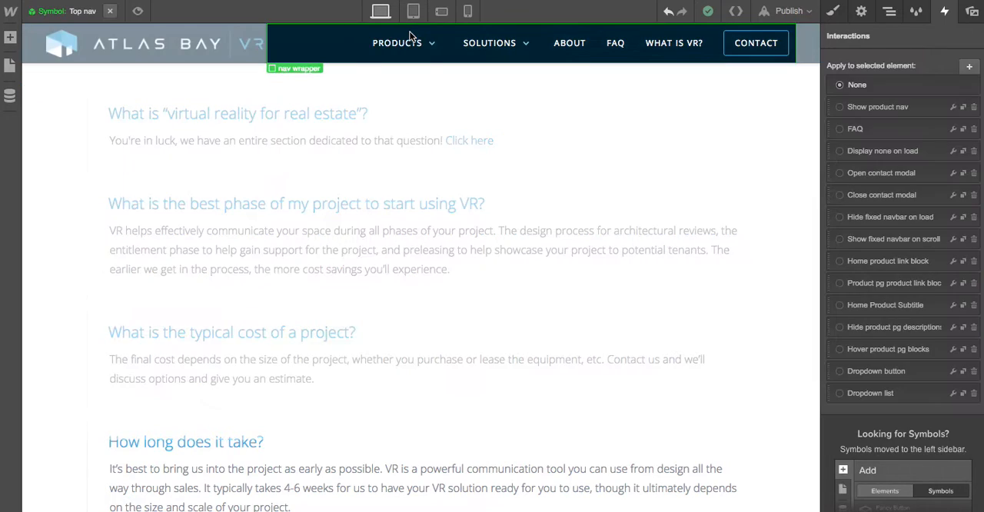
Select the Products dropdown toggle and reveal it in the Navigator inside the nav wrapper's Dropdown
{"action": "left_click", "coordinate": [397, 44]}
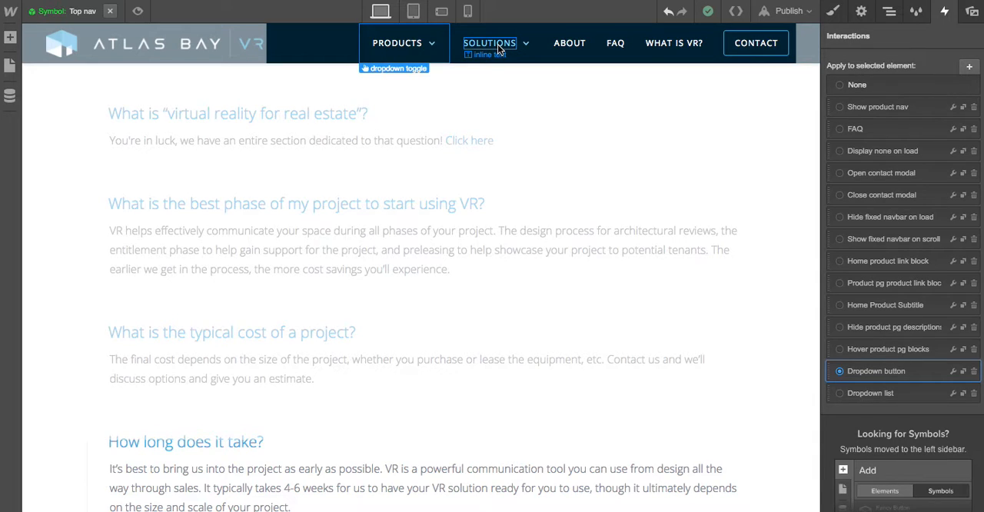
{"action": "left_click", "coordinate": [396, 43]}
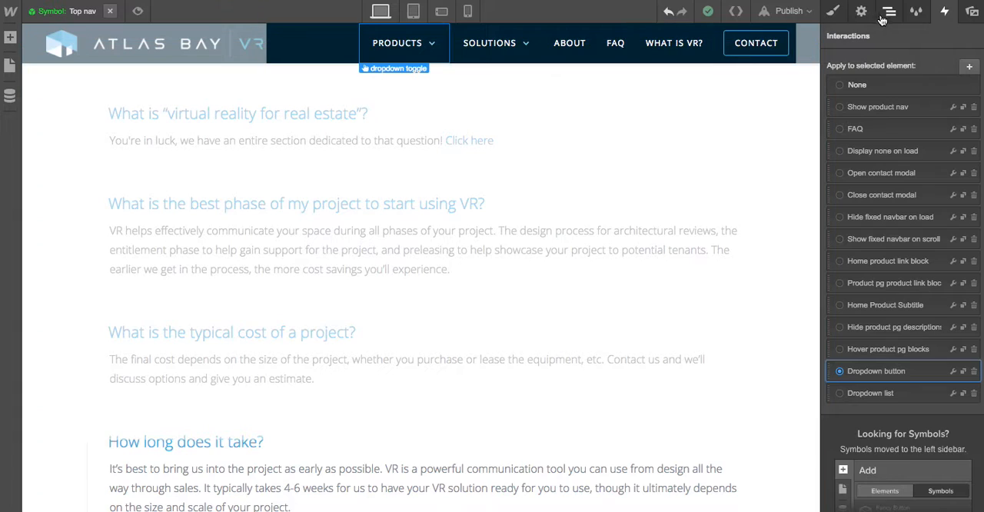
{"action": "left_click", "coordinate": [889, 11]}
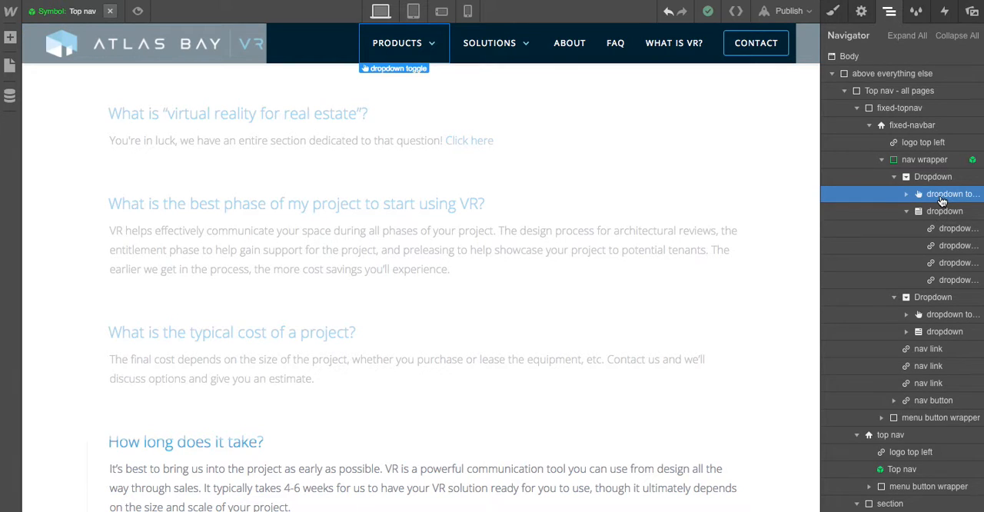
Apply the Dropdown list interaction to the Products dropdown list and show the publish destinations
{"action": "left_click", "coordinate": [944, 12]}
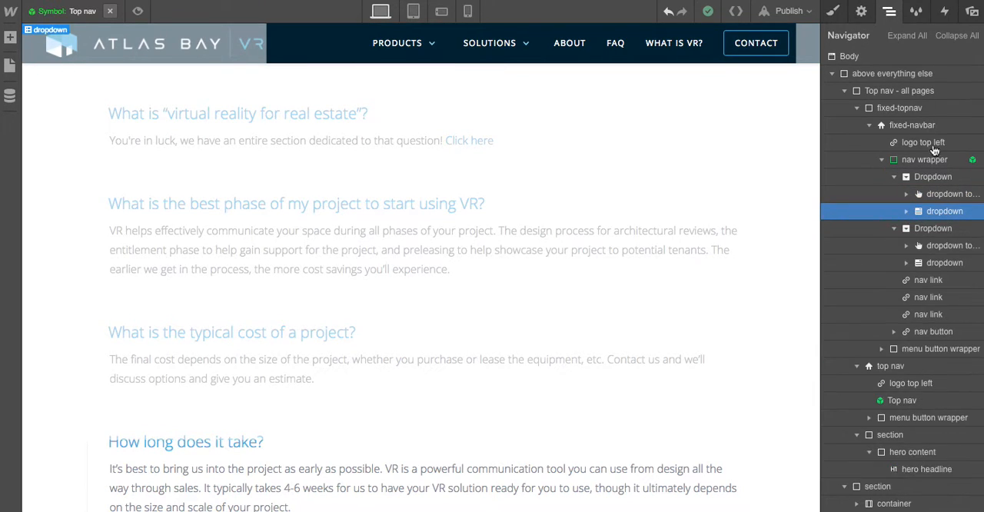
{"action": "left_click", "coordinate": [944, 12]}
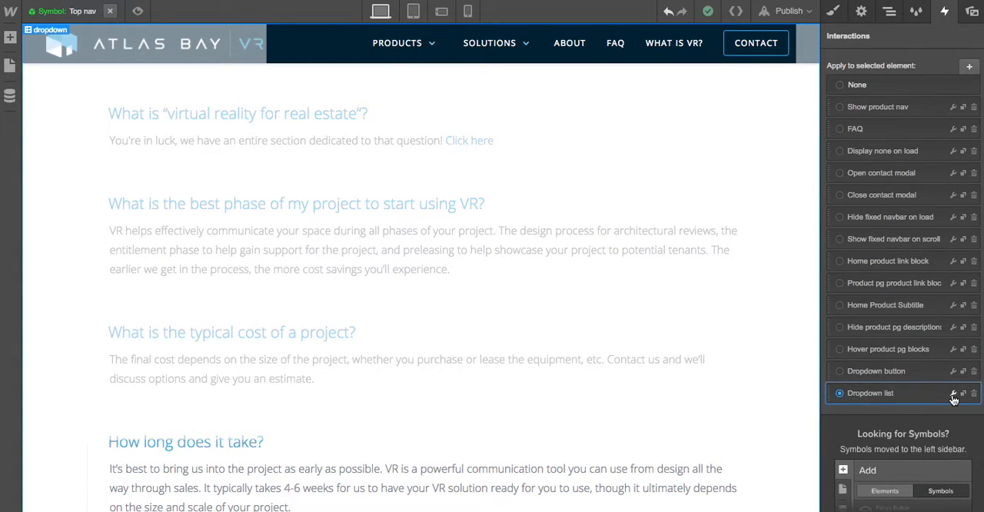
{"action": "left_click", "coordinate": [788, 11]}
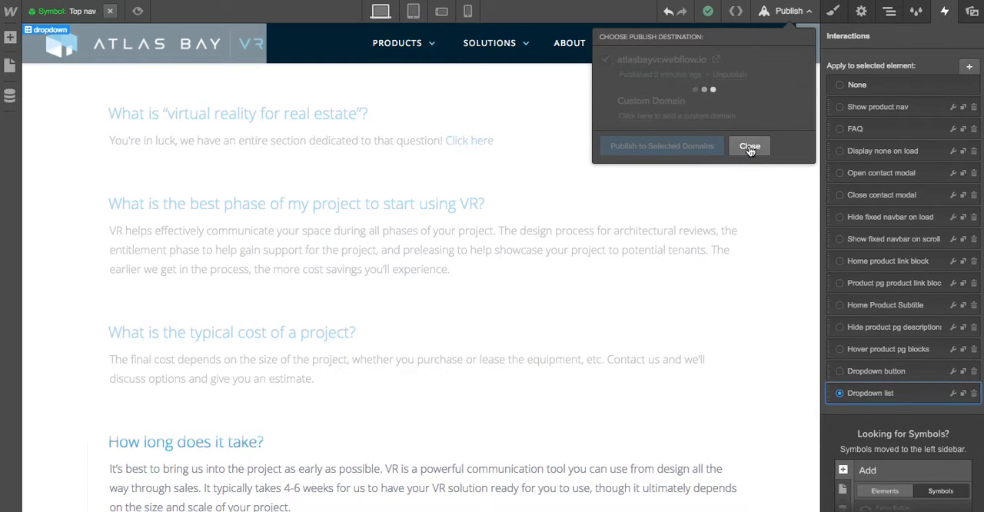
Test the Products dropdown twice on the live Atlas Bay VR site
{"action": "left_click", "coordinate": [747, 146]}
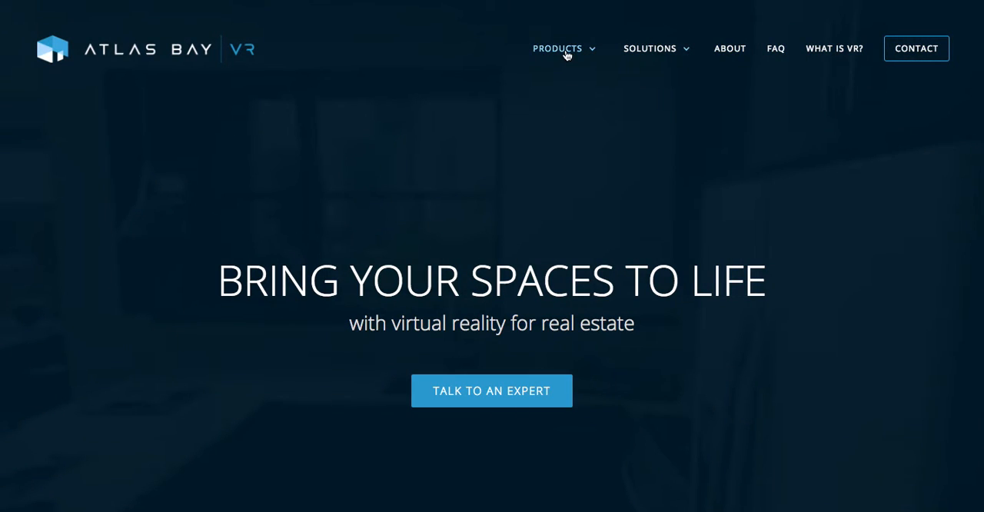
{"action": "left_click", "coordinate": [557, 49]}
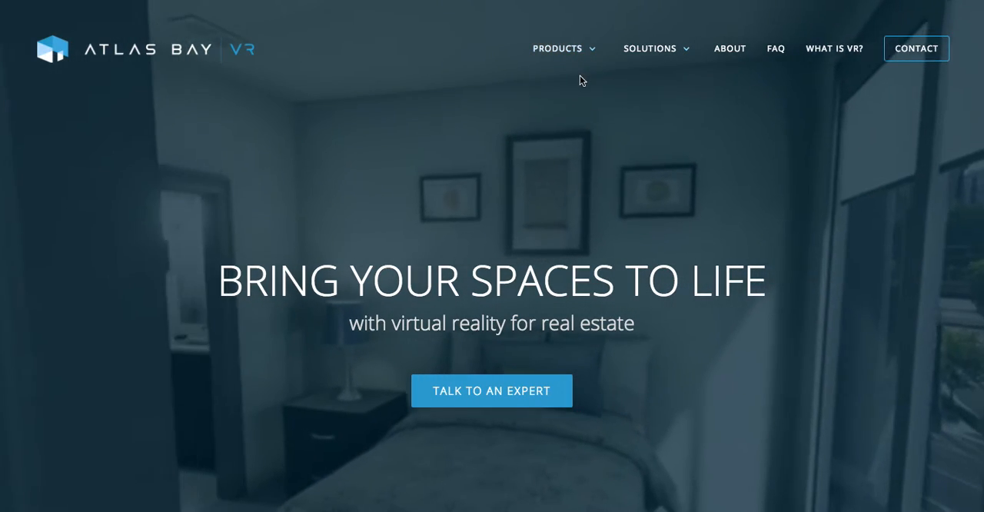
{"action": "left_click", "coordinate": [559, 48]}
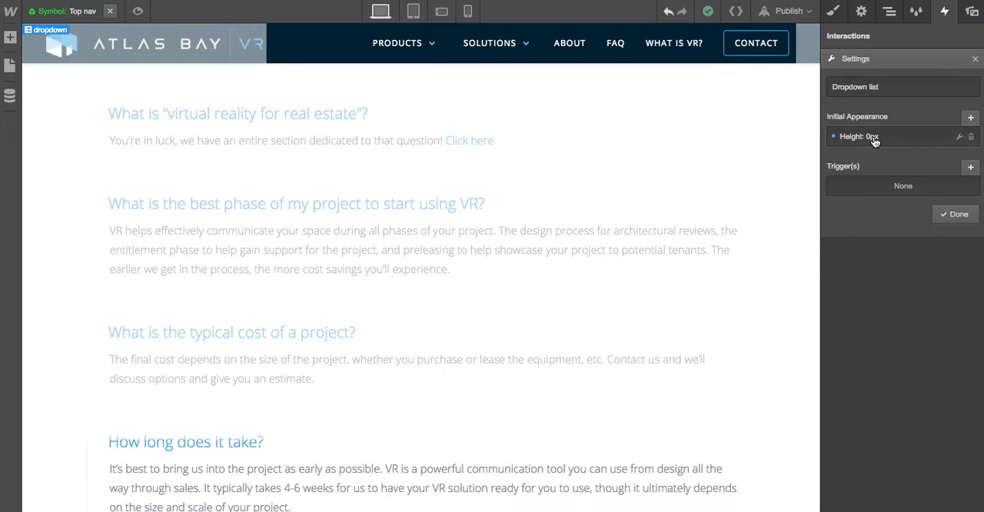
{"action": "mouse_move", "coordinate": [899, 148]}
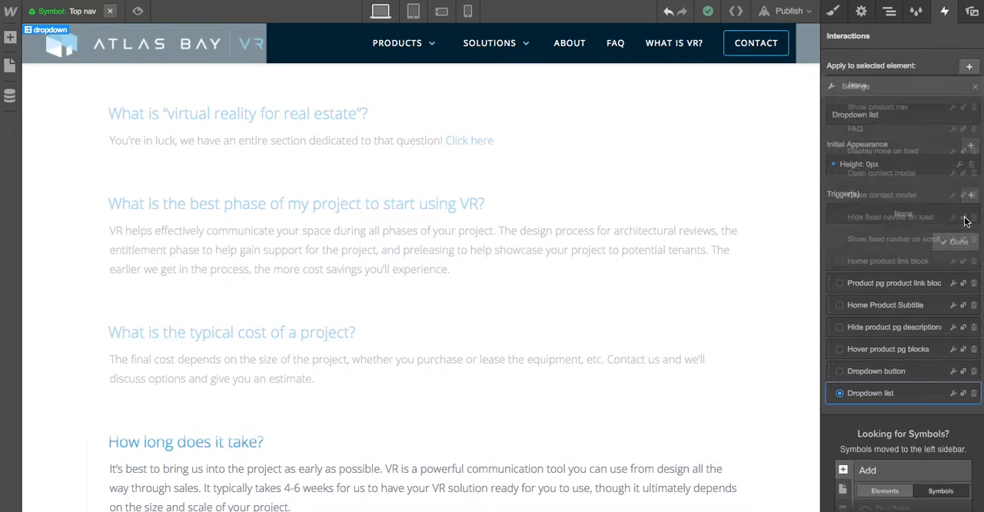
Finish the Dropdown list interaction with its 0px initial height and return to the interactions list
{"action": "left_click", "coordinate": [889, 10]}
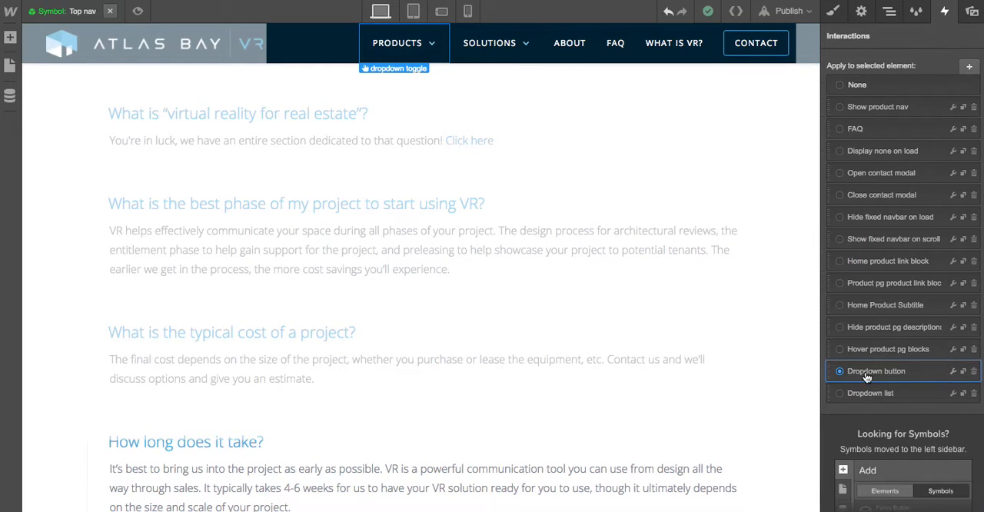
Limit the Dropdown button trigger to sibling dropdowns, height auto open / 0px close over 500ms, then show publish destinations
{"action": "left_click", "coordinate": [877, 371]}
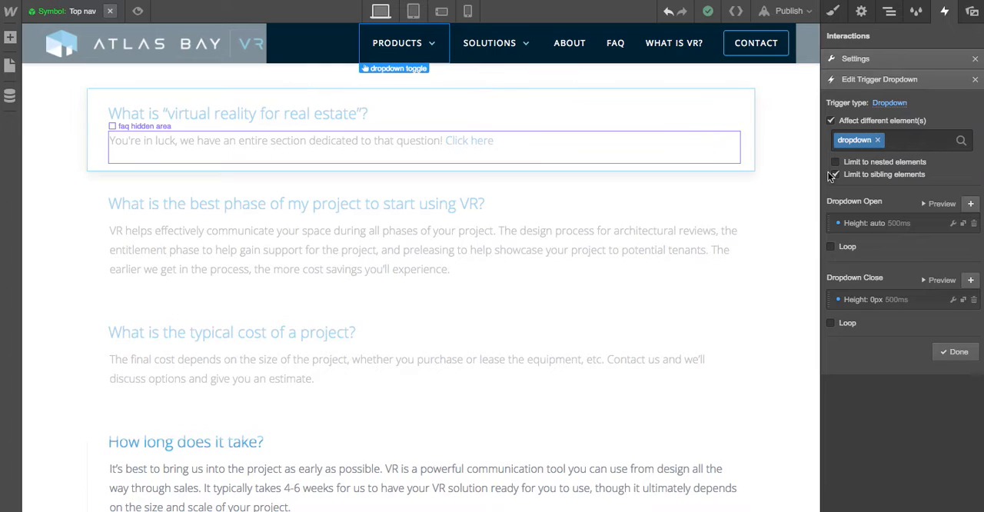
{"action": "left_click", "coordinate": [835, 174]}
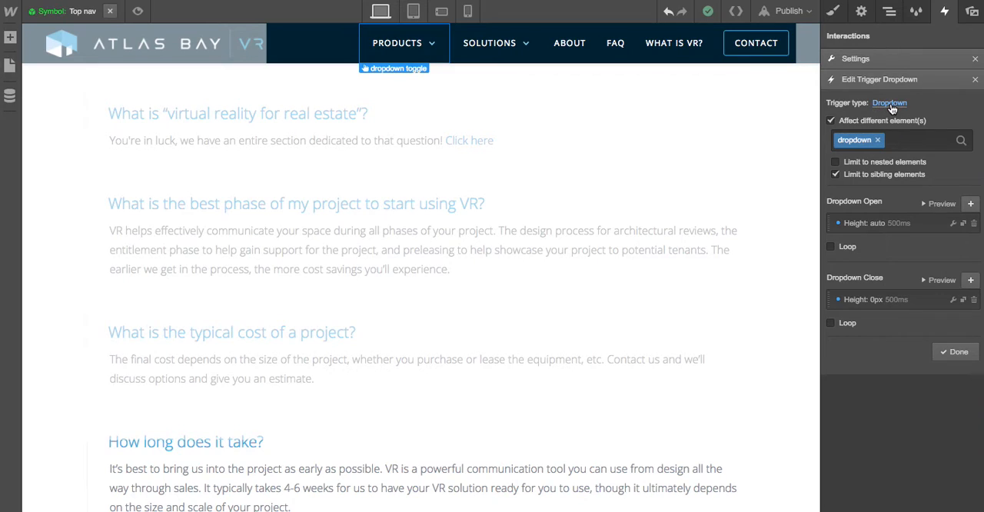
{"action": "mouse_move", "coordinate": [889, 101]}
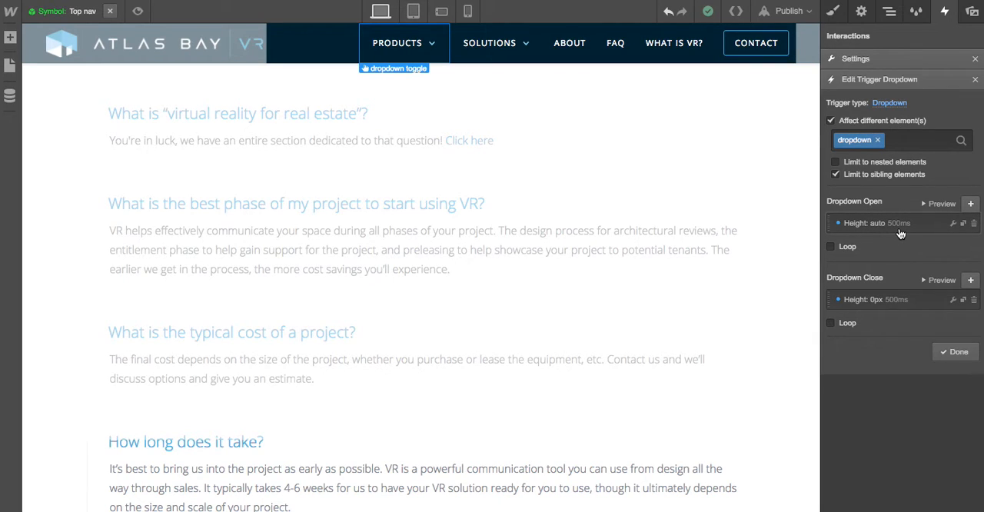
{"action": "mouse_move", "coordinate": [899, 223]}
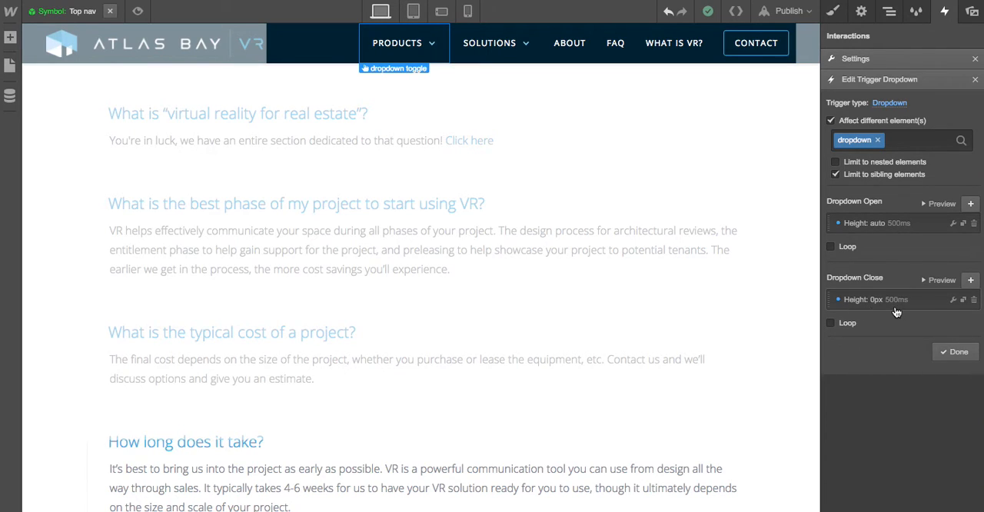
{"action": "mouse_move", "coordinate": [910, 311]}
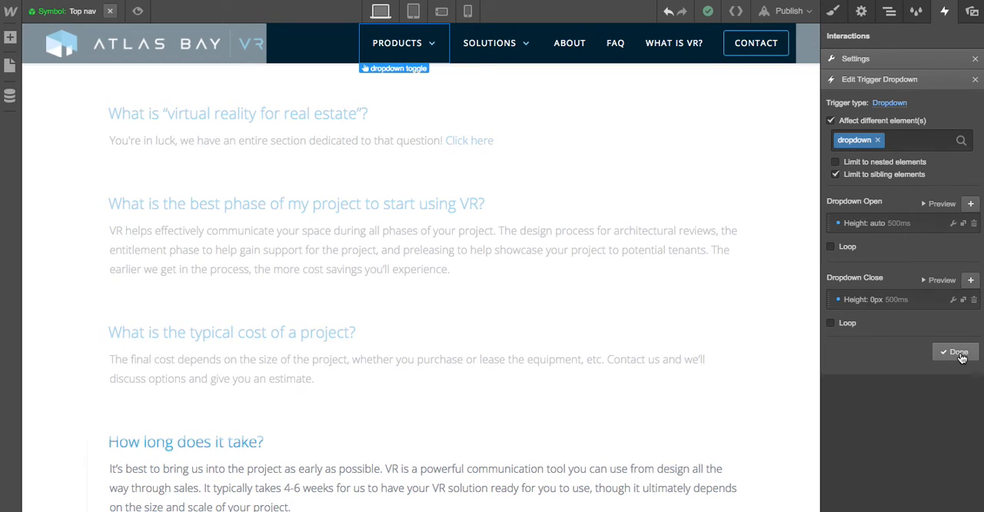
{"action": "left_click", "coordinate": [956, 352]}
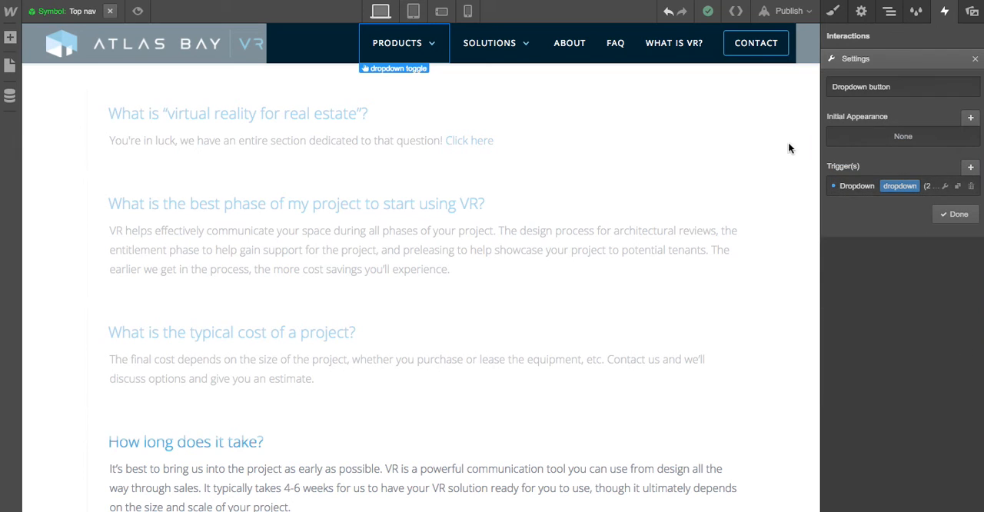
{"action": "left_click", "coordinate": [786, 10]}
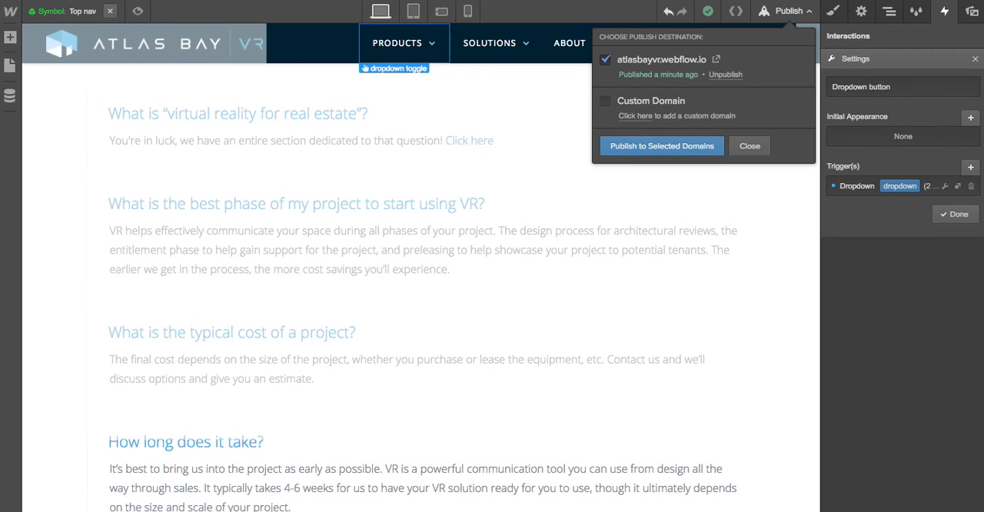